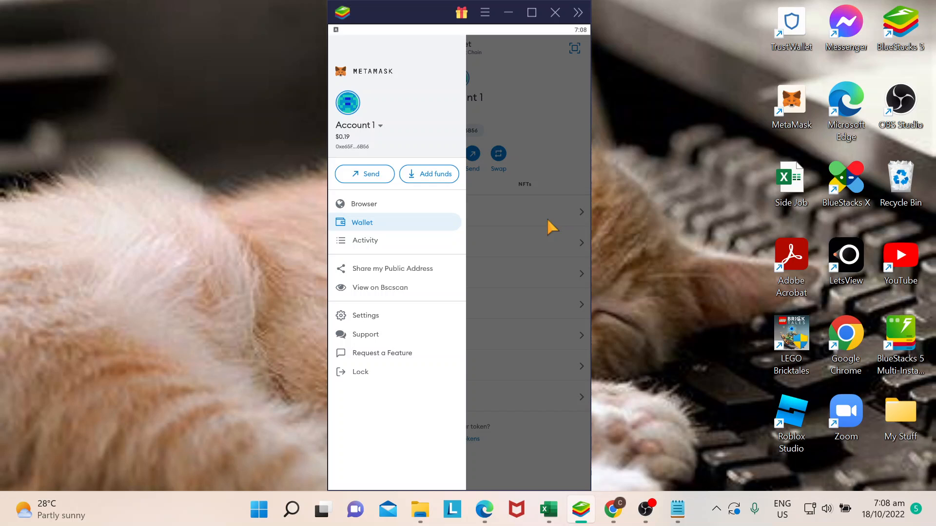
Return from the side menu to Account 1's wallet token list on BNB Smart Chain.
click(361, 222)
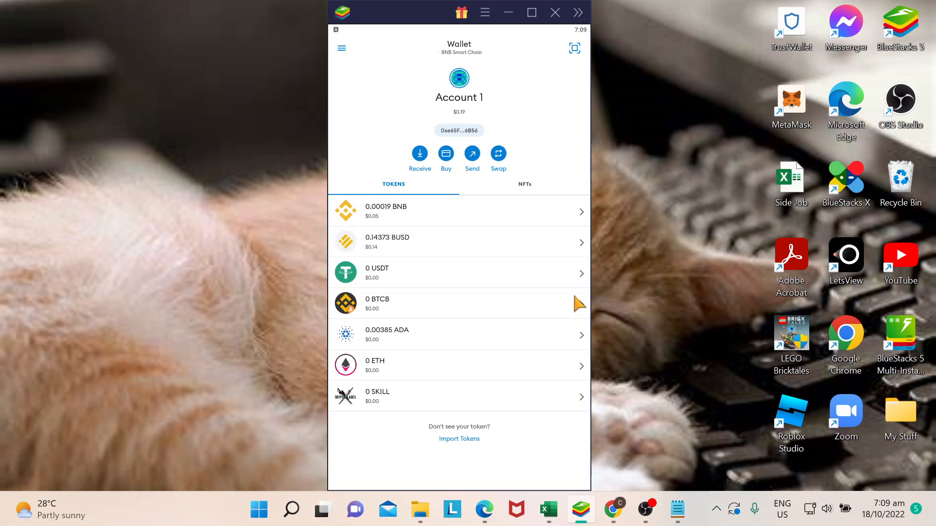
mouse_move(427, 305)
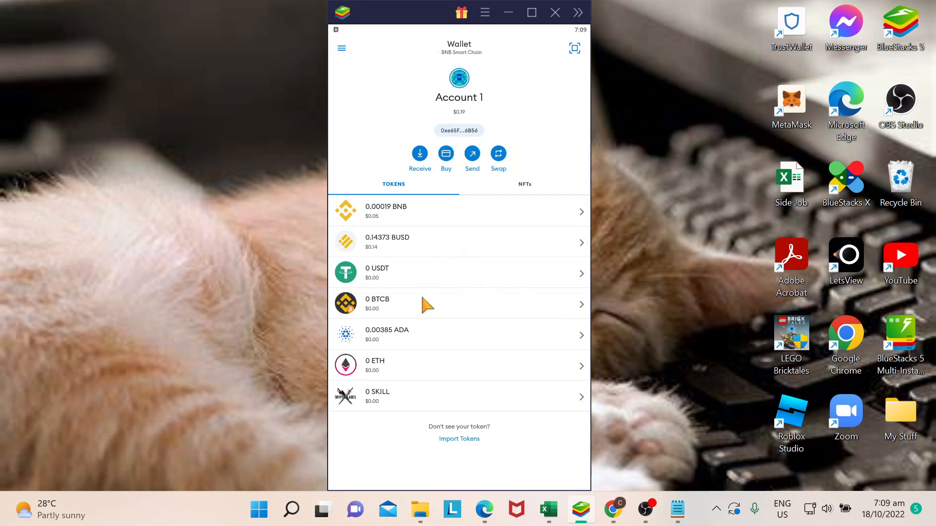
mouse_move(448, 385)
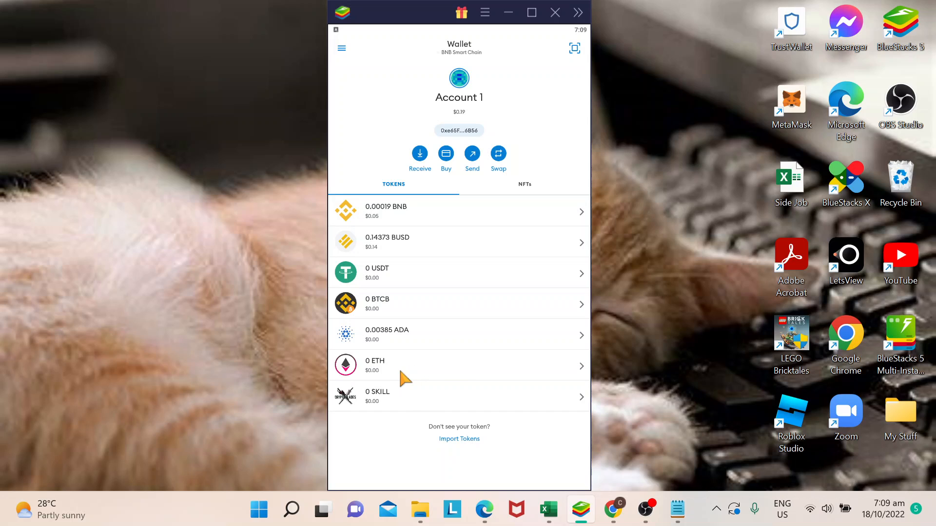
Bring up the ETH token page's options sheet offering block explorer and token details.
click(458, 364)
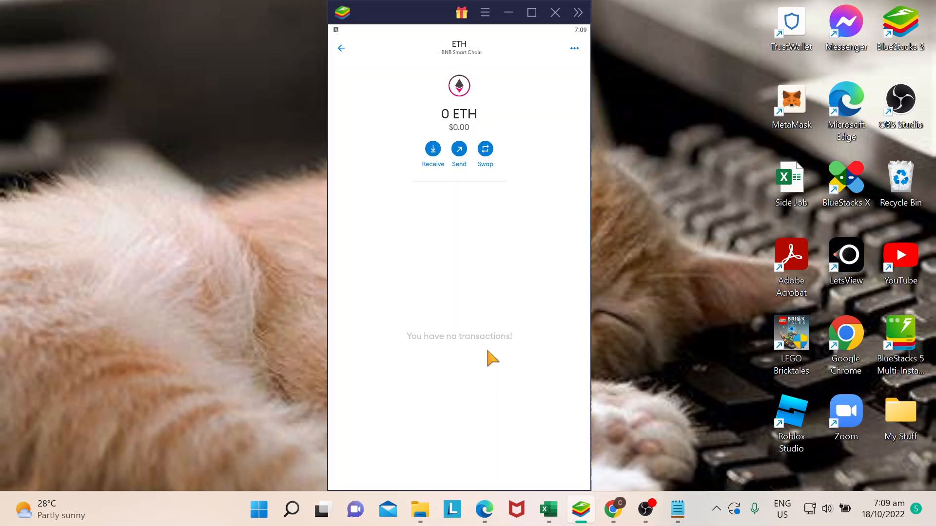
mouse_move(515, 223)
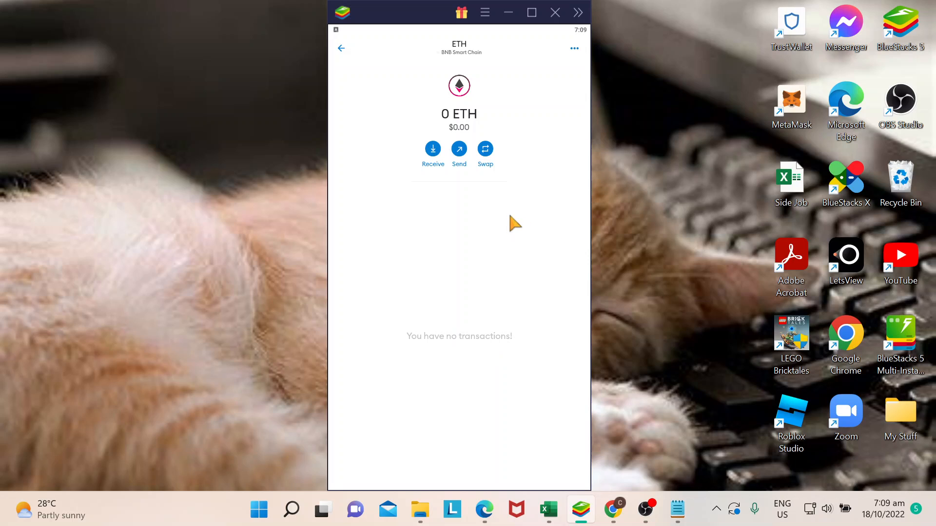
mouse_move(418, 217)
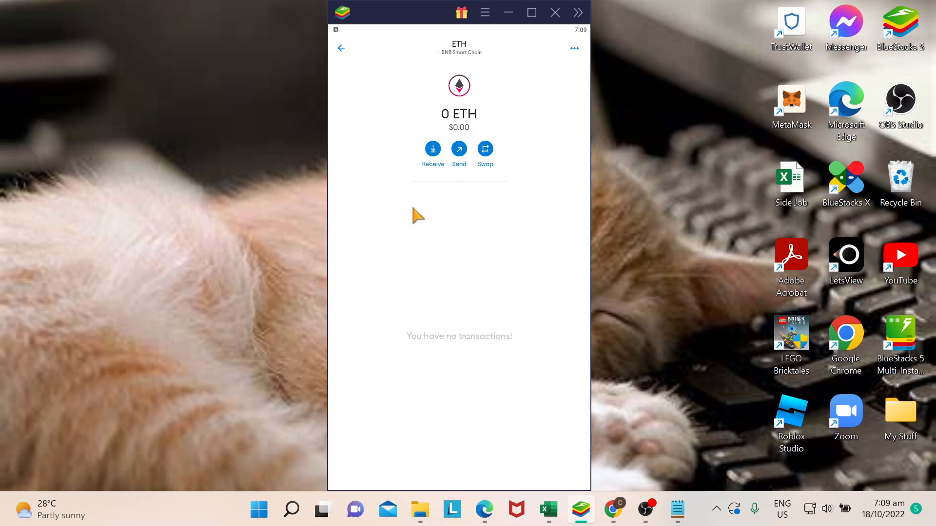
click(341, 48)
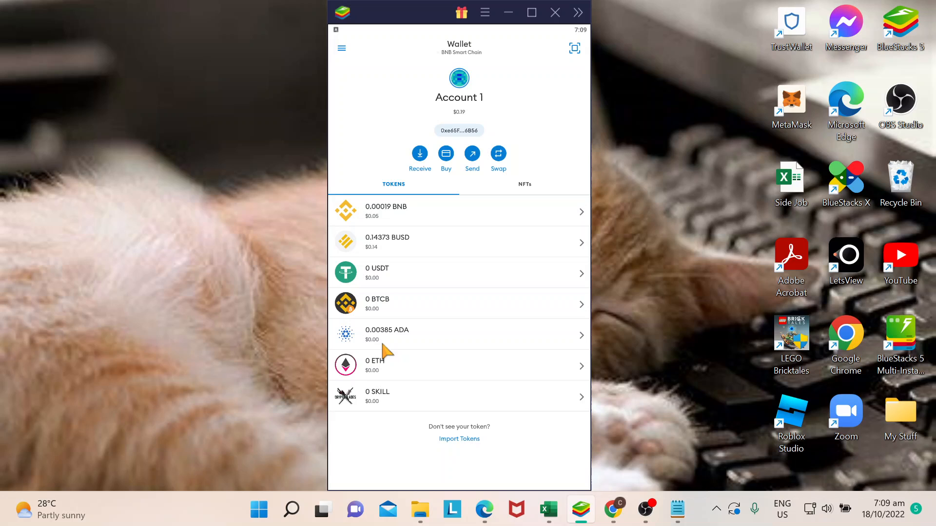
click(459, 366)
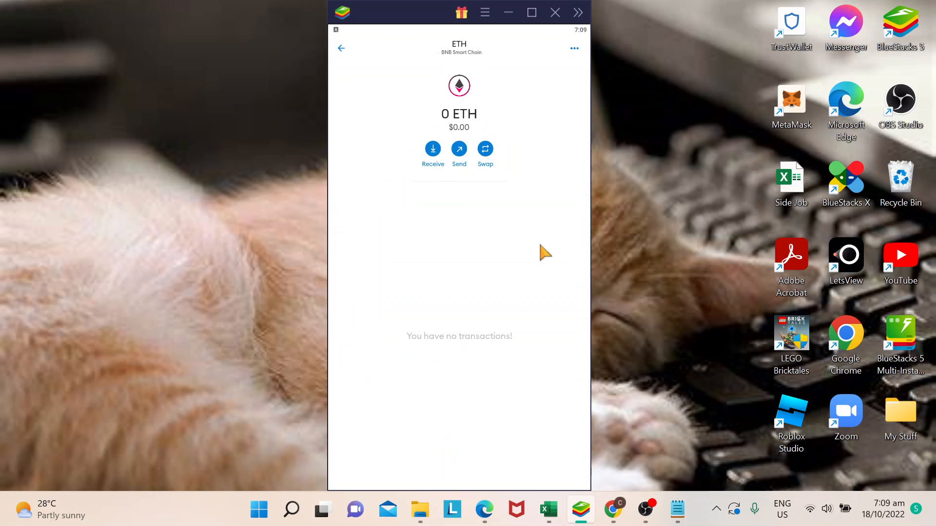
mouse_move(432, 135)
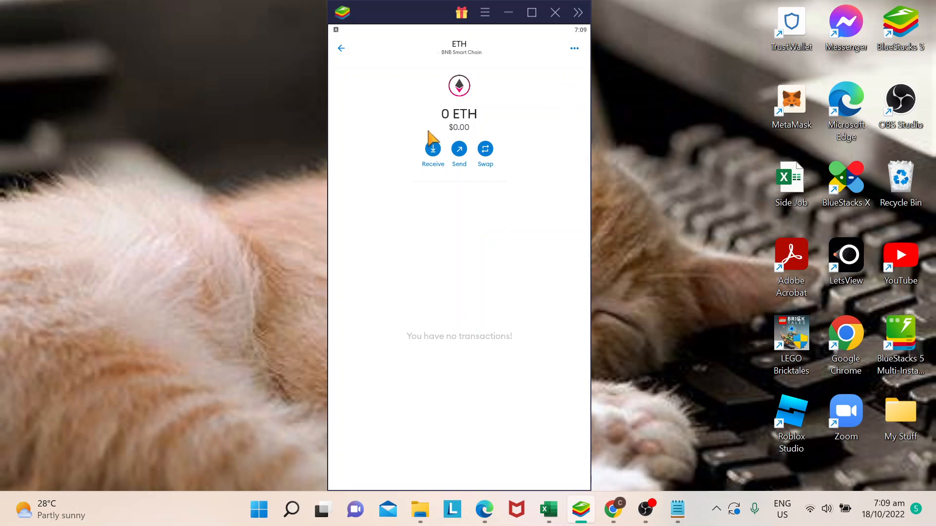
mouse_move(575, 57)
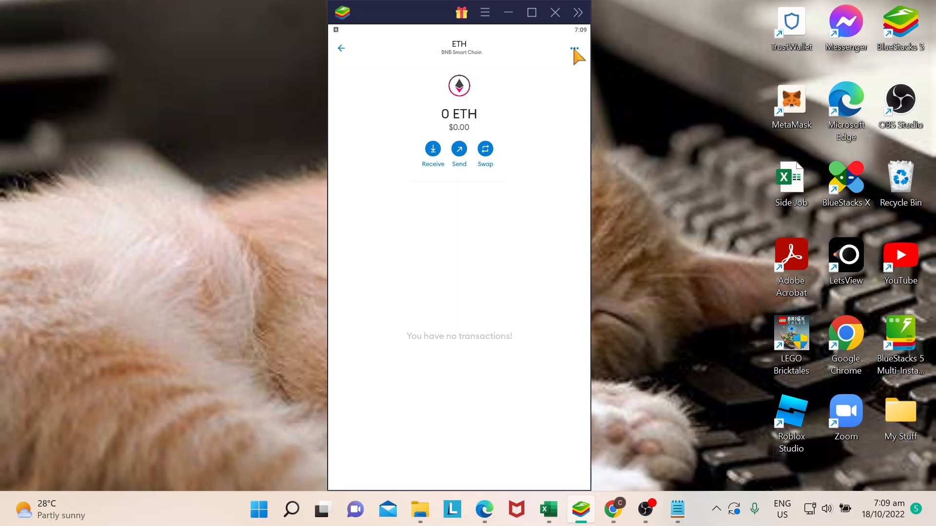
click(574, 47)
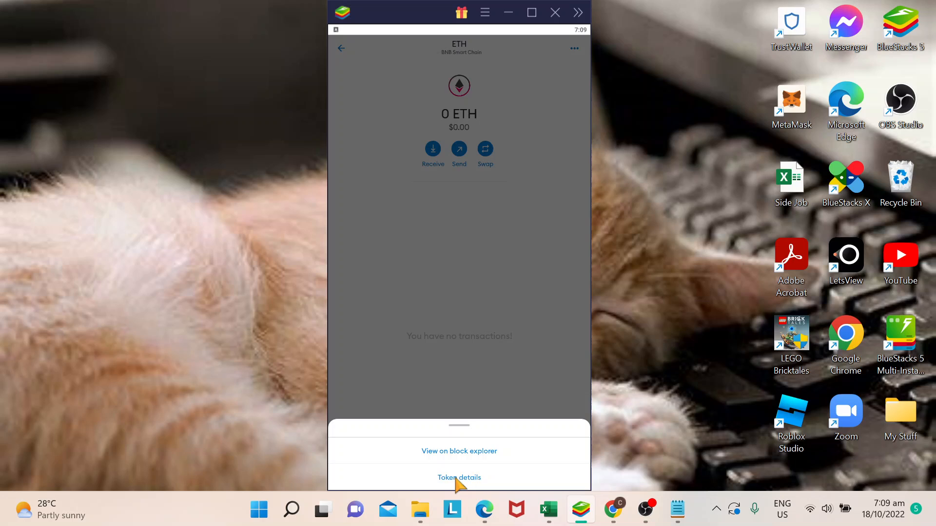
Hide the ETH token via its token details and confirm in the Hide Token dialog.
click(459, 478)
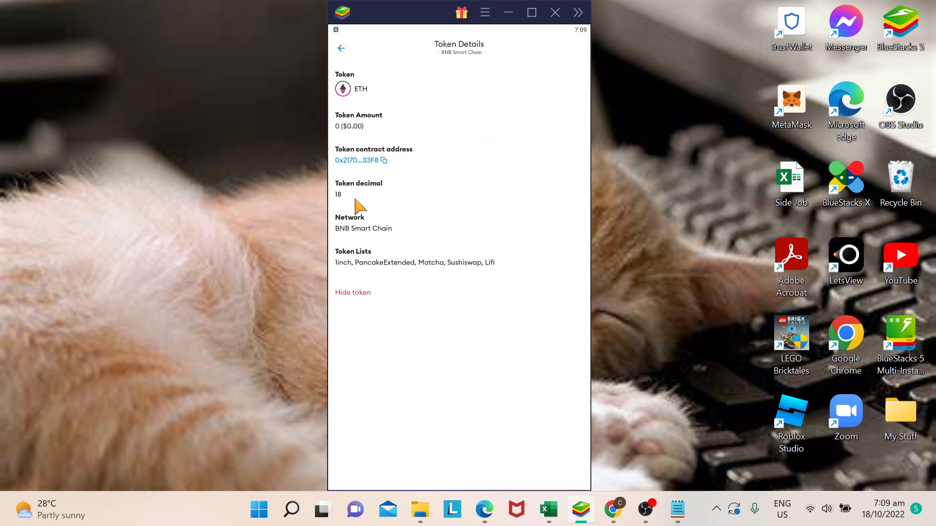
mouse_move(383, 197)
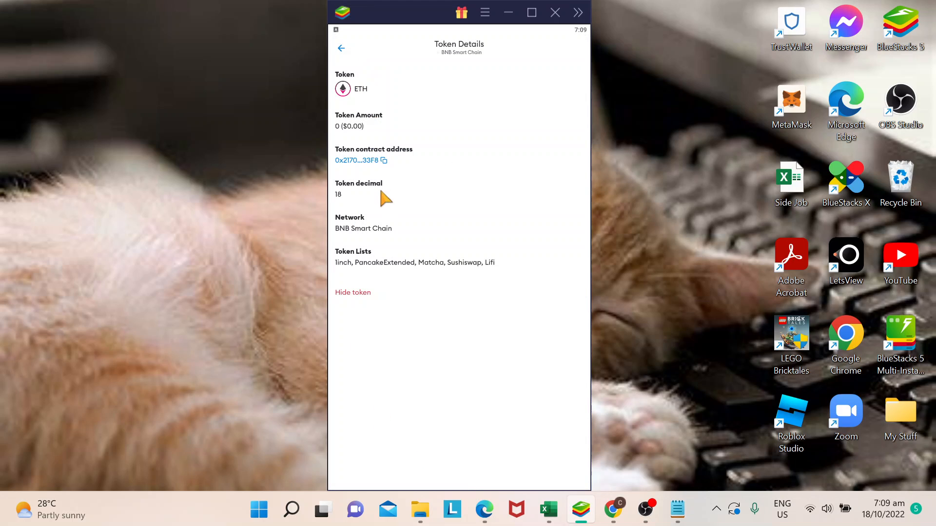
mouse_move(355, 298)
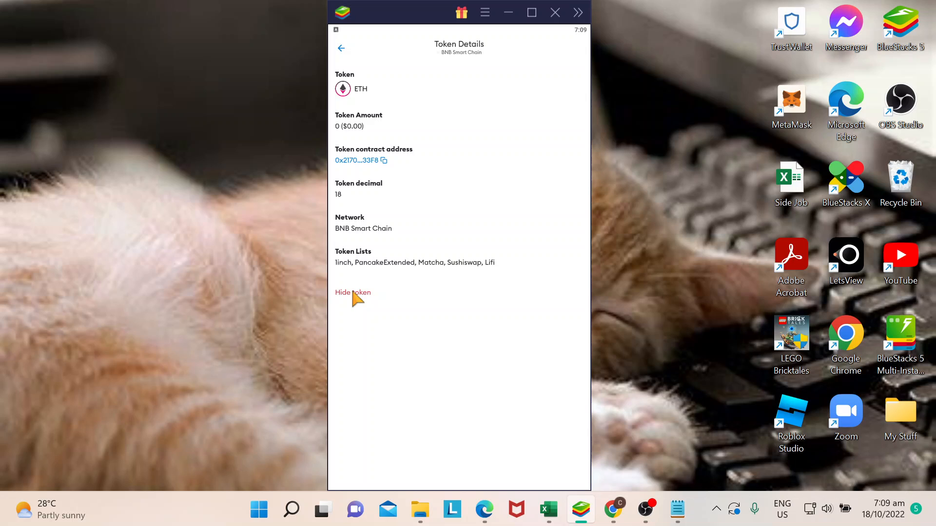
click(352, 293)
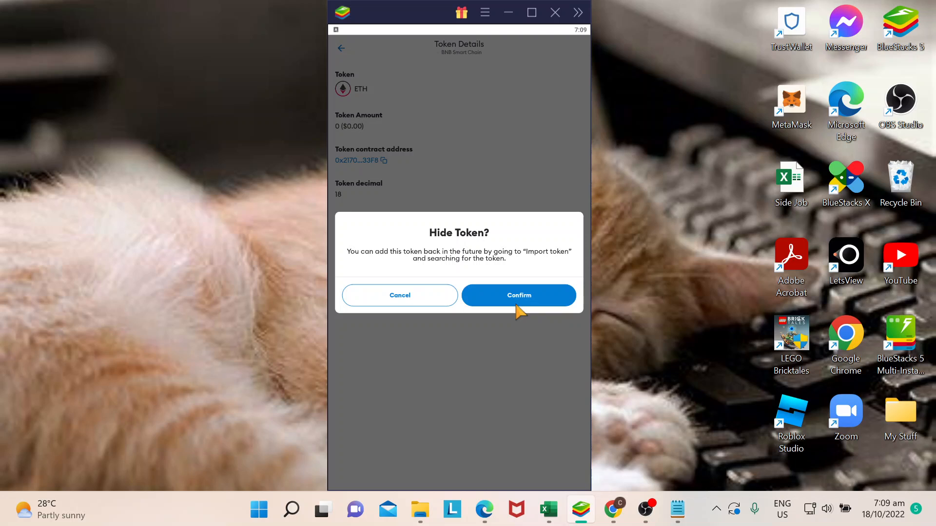
mouse_move(492, 288)
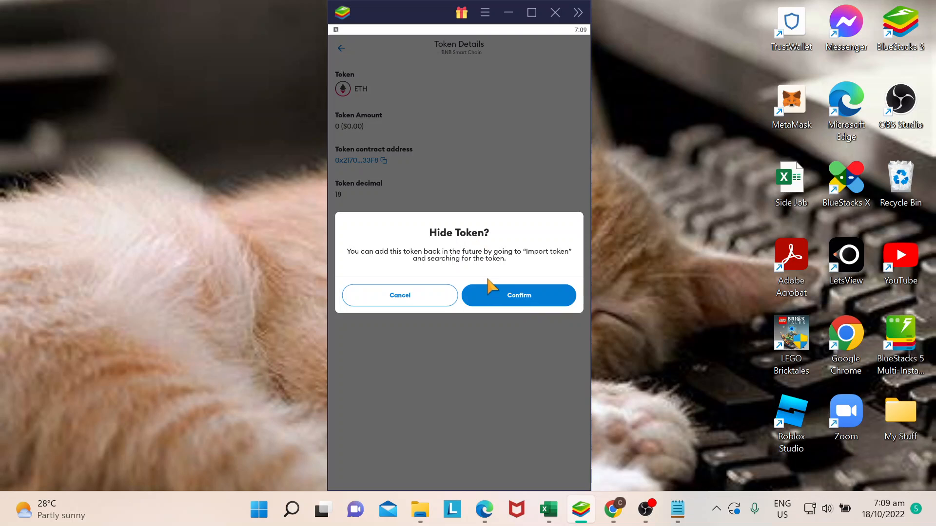
mouse_move(530, 306)
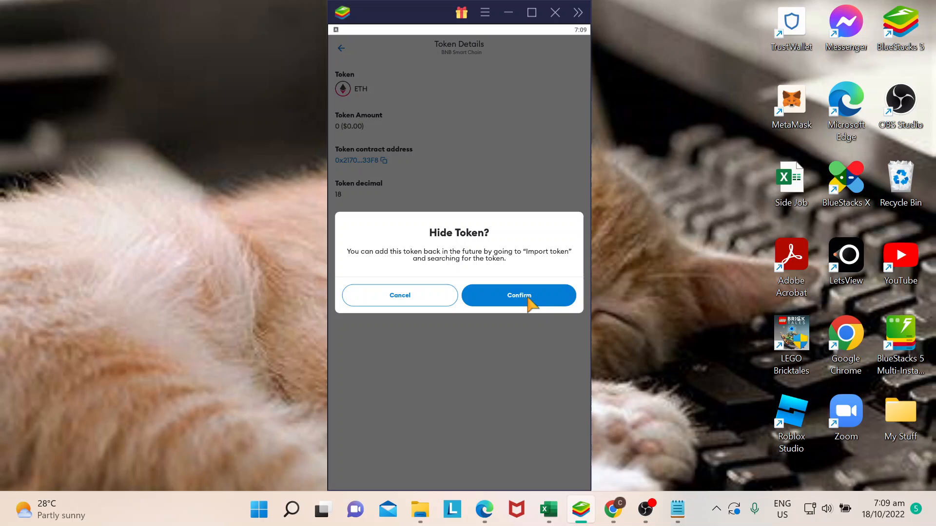
click(519, 295)
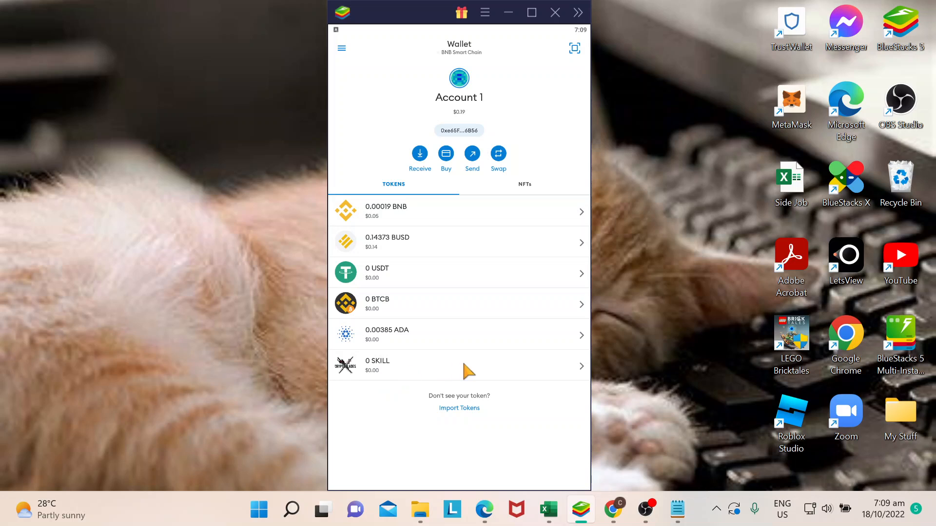
mouse_move(448, 233)
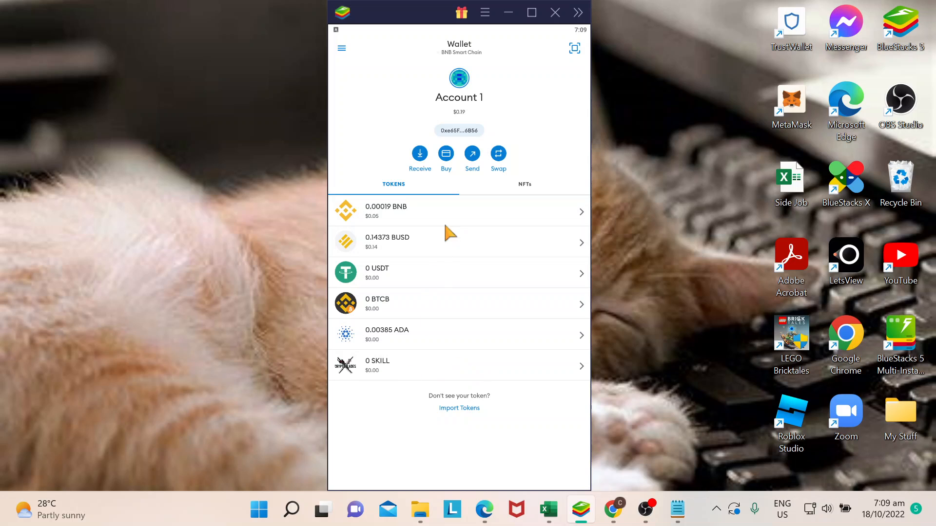
mouse_move(405, 371)
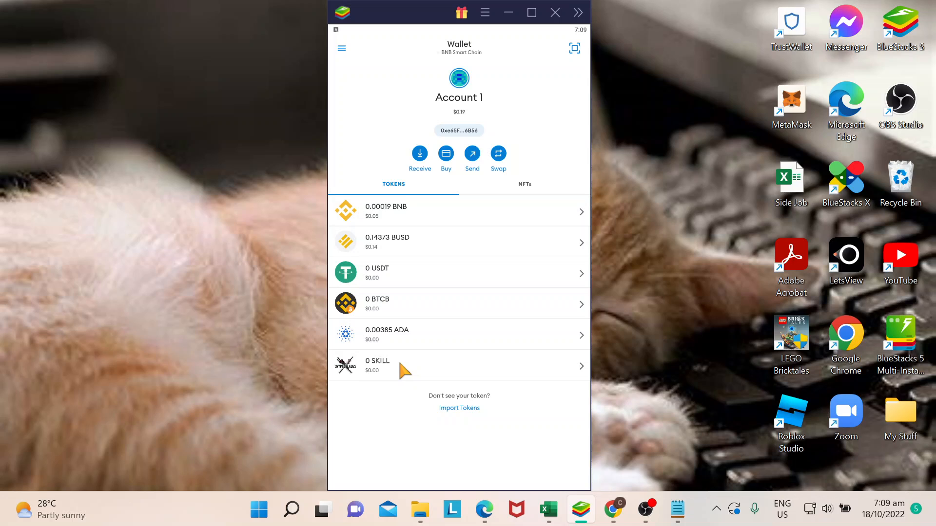
Hide the SKILL token from the list via its long-press prompt.
click(418, 365)
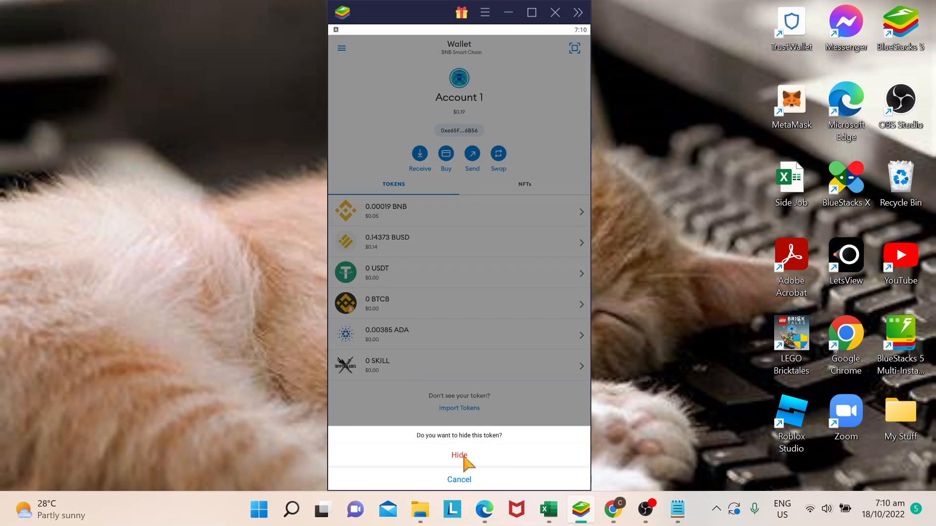
click(458, 455)
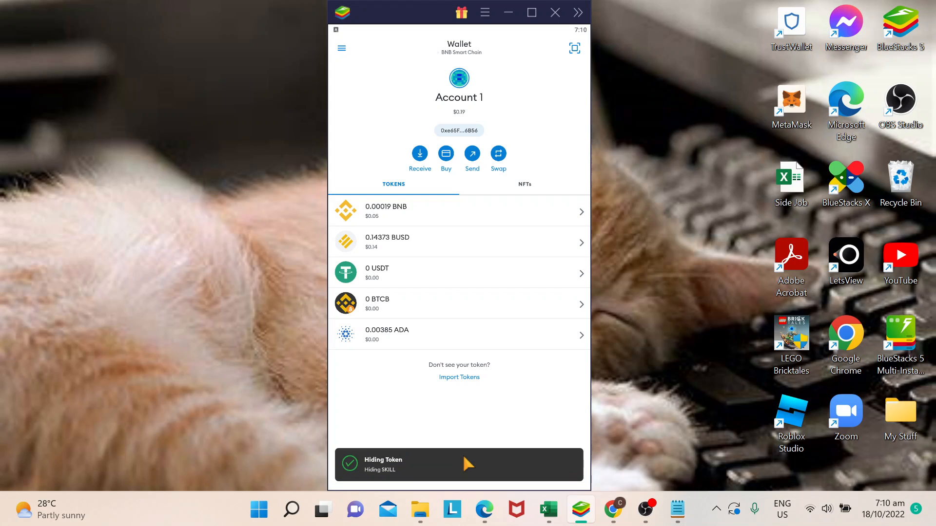